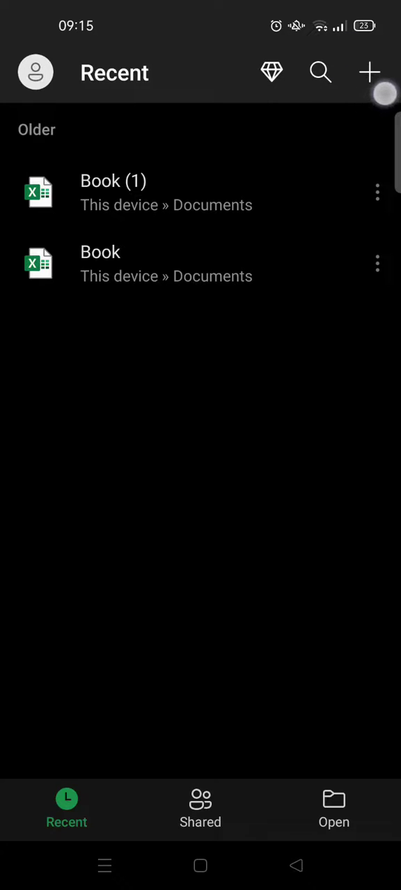
Step: Create a new blank workbook, Book (2), from the Recent screen
{"action": "left_click", "coordinate": [370, 73]}
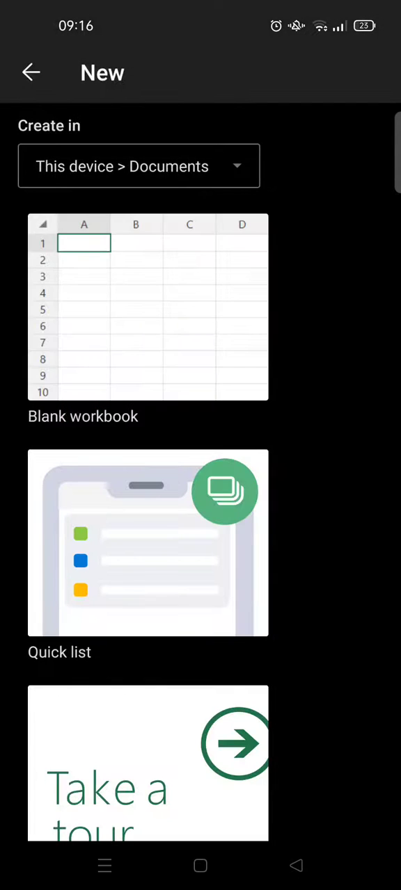
{"action": "left_click", "coordinate": [148, 306]}
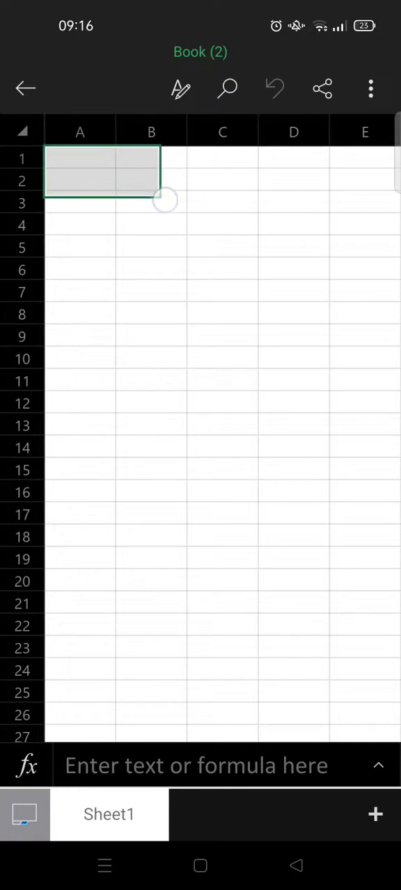
Step: Extend the selection from A1:B2 to cover A1:D5
{"action": "left_click_drag", "start_coordinate": [165, 201], "coordinate": [266, 256]}
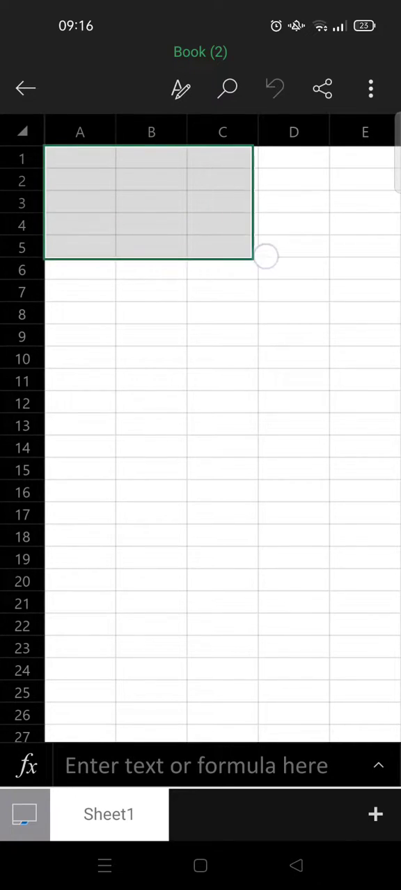
{"action": "left_click_drag", "start_coordinate": [266, 256], "coordinate": [332, 266]}
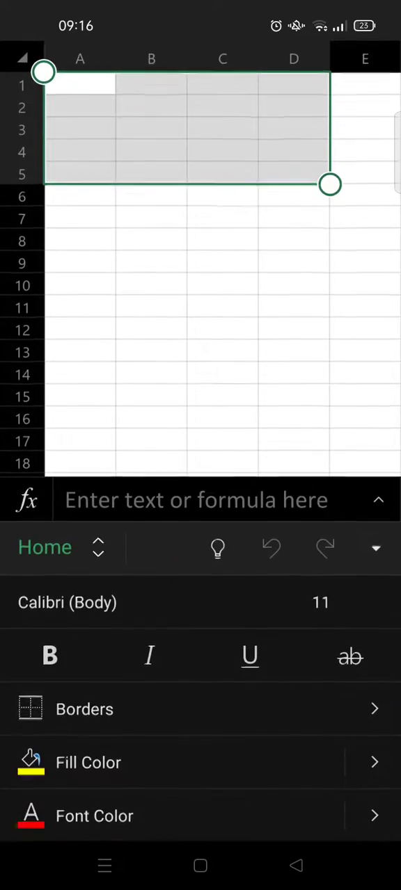
Step: Insert a banded table over A1:D5 with headers Column1 through Column4
{"action": "left_click", "coordinate": [98, 548]}
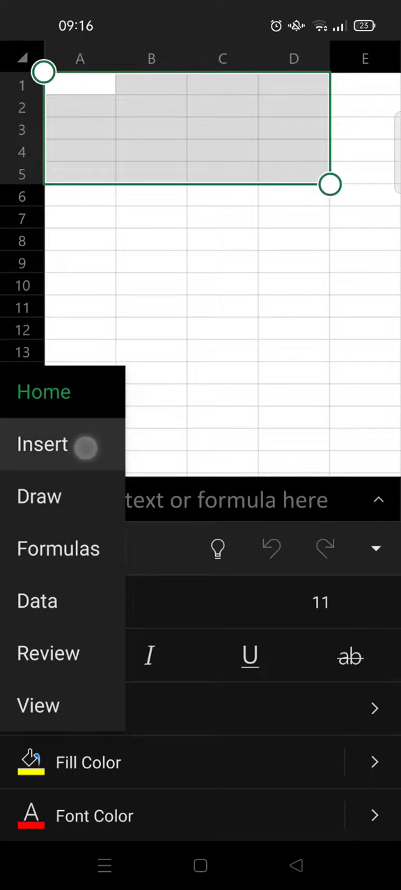
{"action": "left_click", "coordinate": [42, 445]}
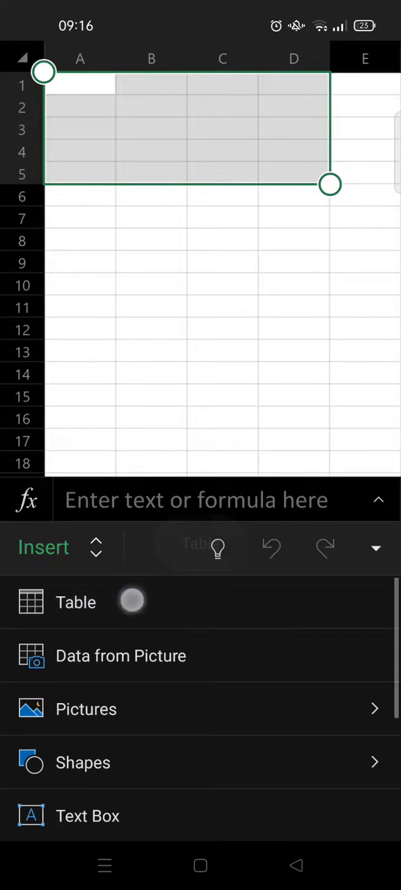
{"action": "left_click", "coordinate": [75, 602]}
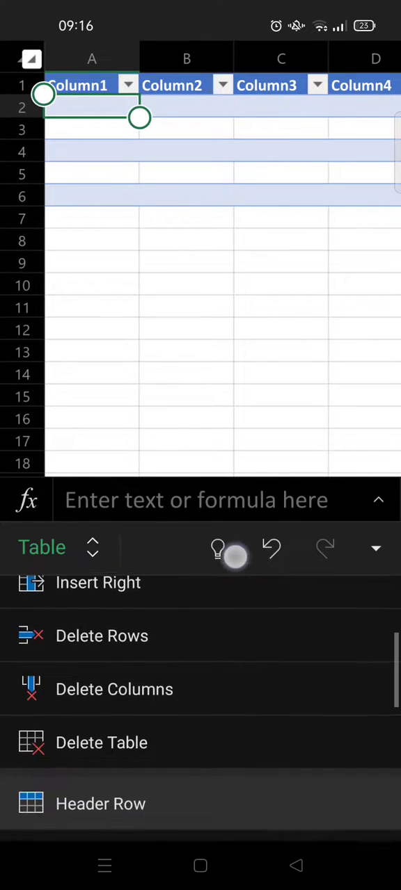
{"action": "scroll", "scroll_direction": "down", "scroll_amount": 3}
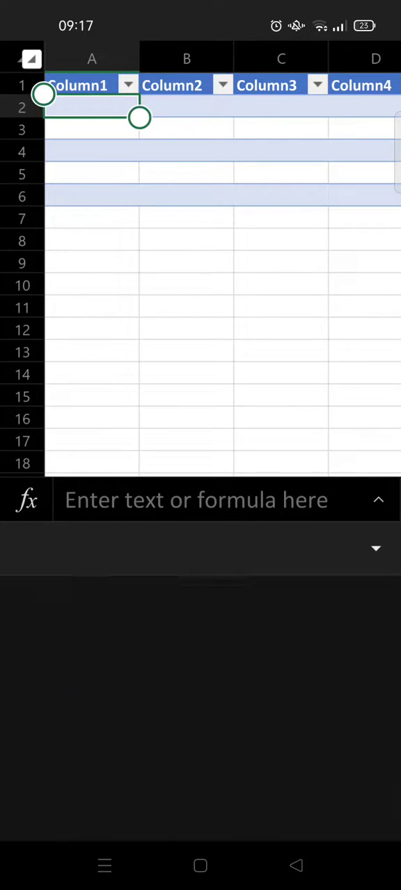
{"action": "left_click", "coordinate": [376, 548]}
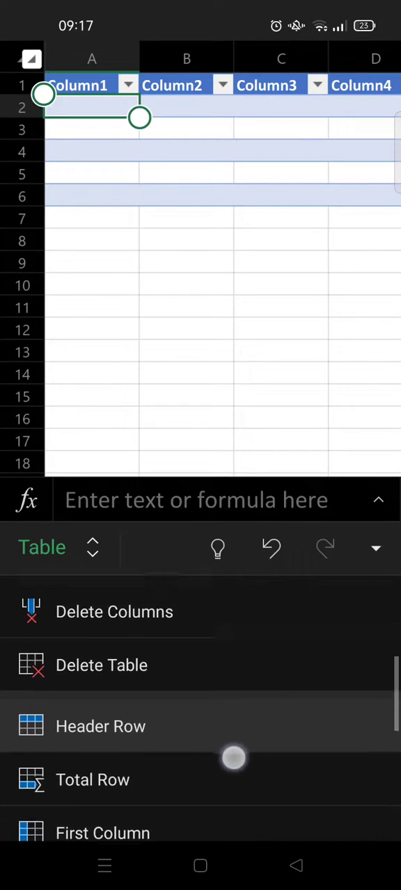
{"action": "scroll", "scroll_direction": "up", "scroll_amount": 3}
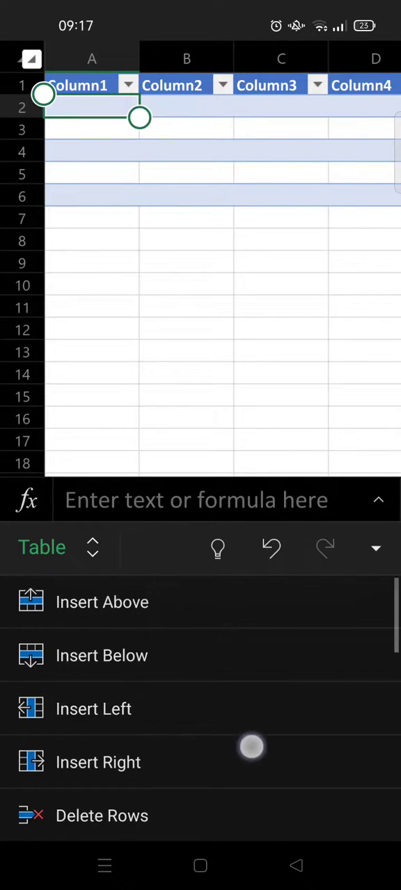